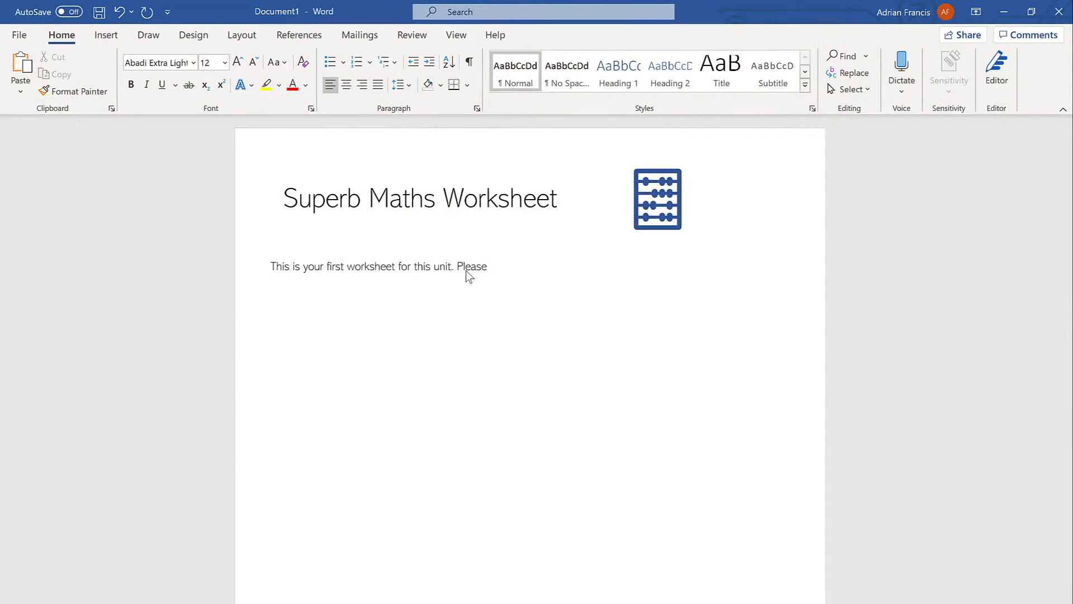
Complete the sentence 'Please solve the following formulas:' and add the bullet 'Solve for x'
type("solve the follow")
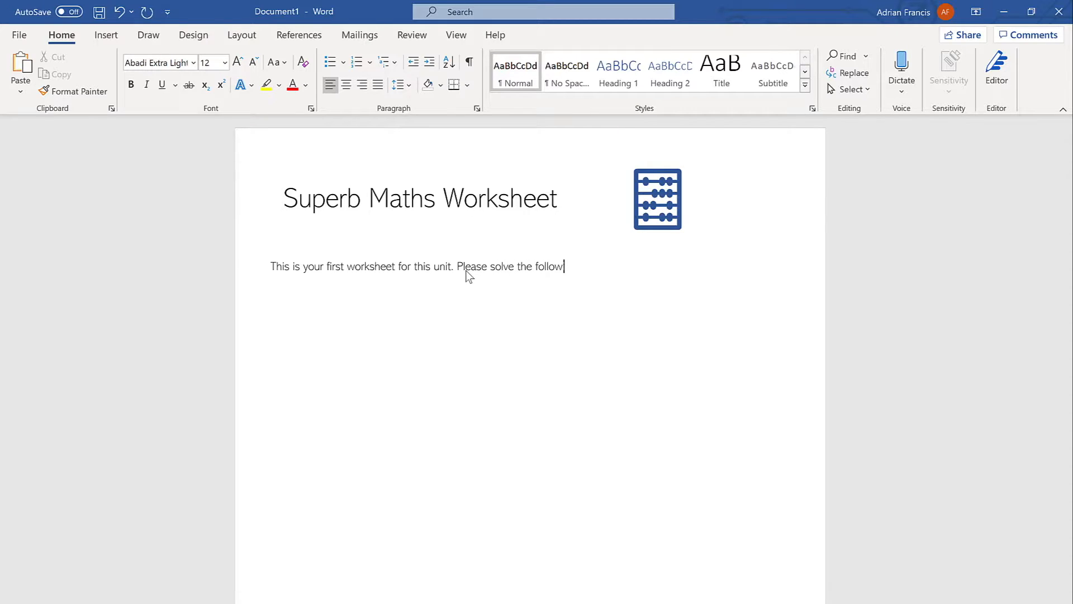
type("ing formulas:")
type("Solve for x")
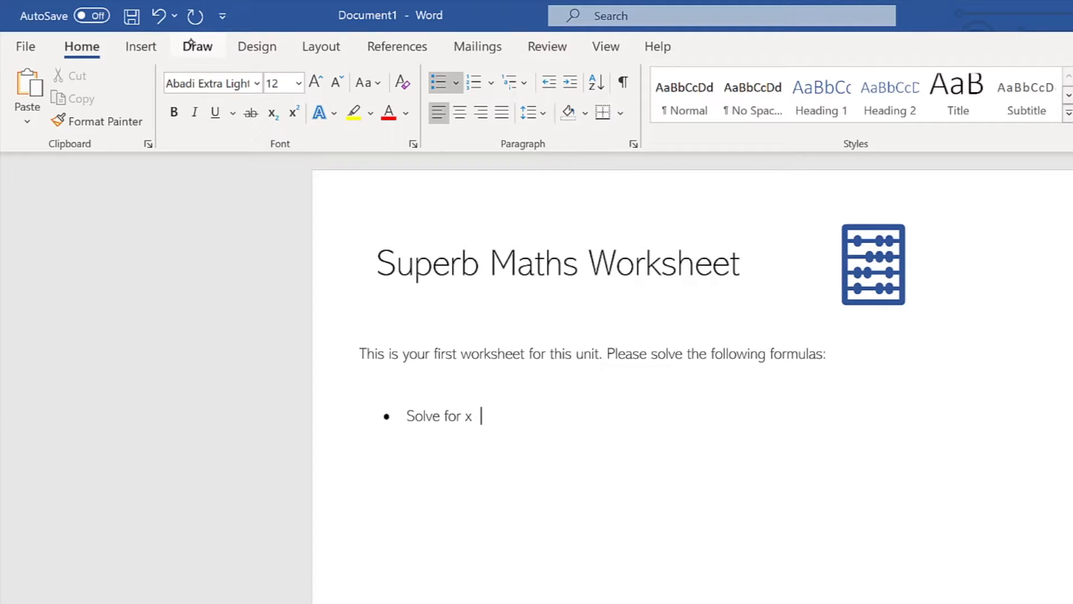
Handwrite 2x+4=16 with Ink to Math and insert it as a typed equation
left_click(197, 46)
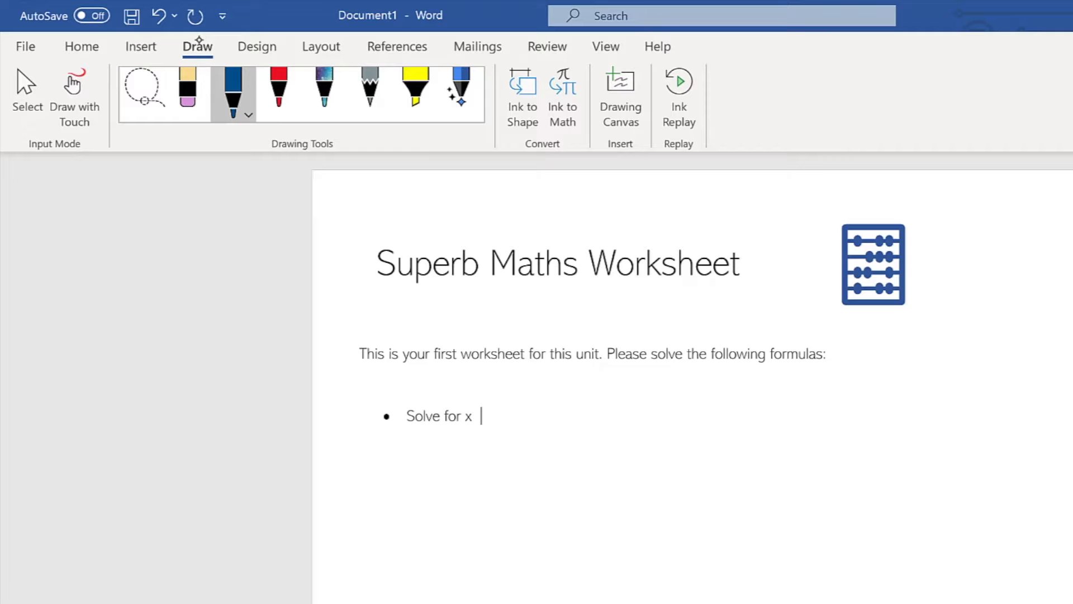
left_click(562, 92)
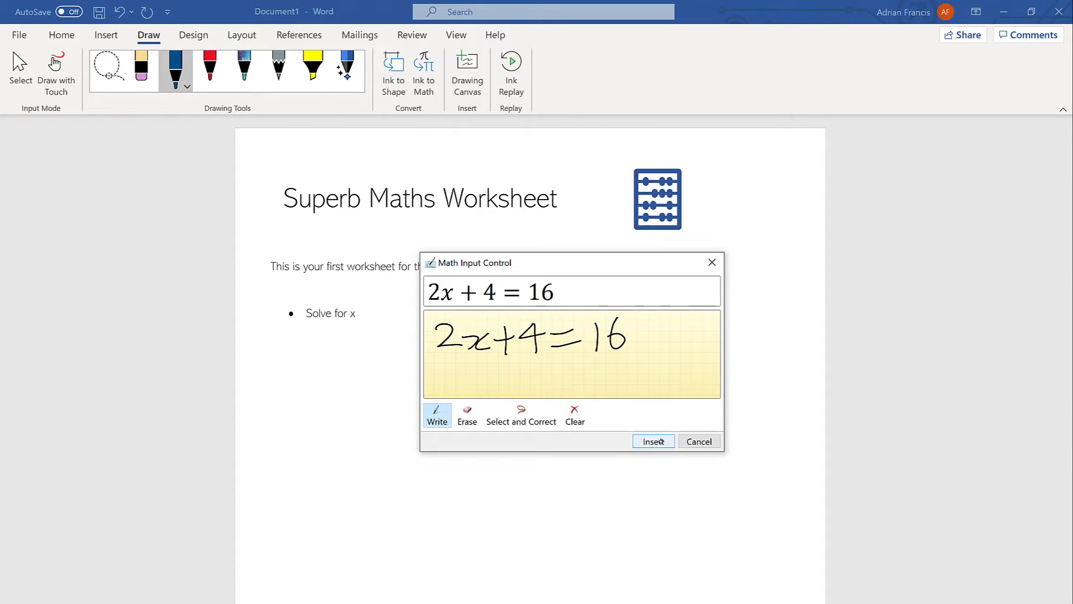
left_click(653, 441)
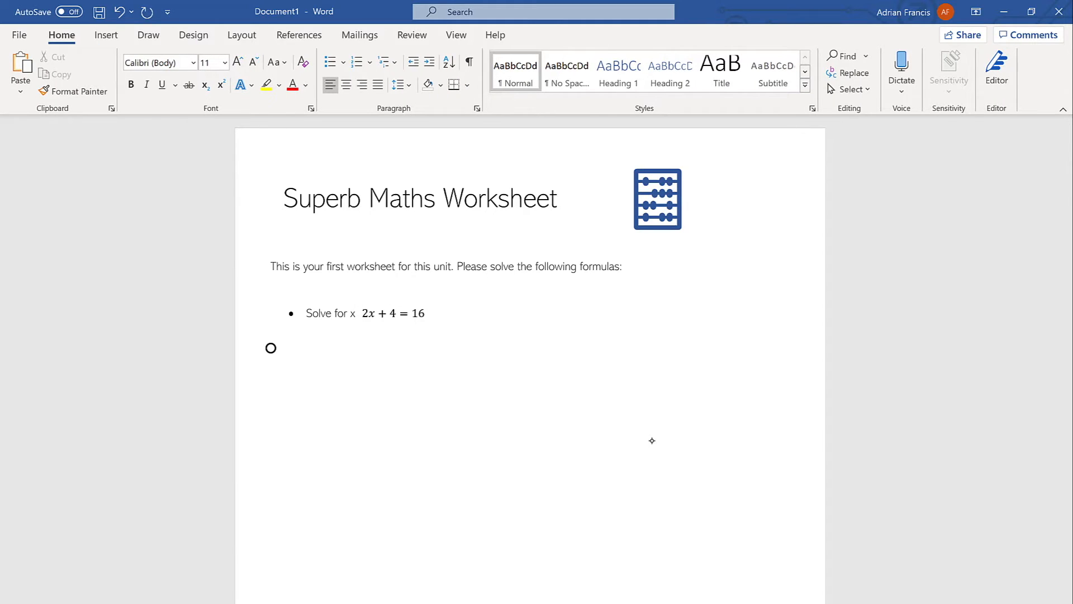
left_click(271, 340)
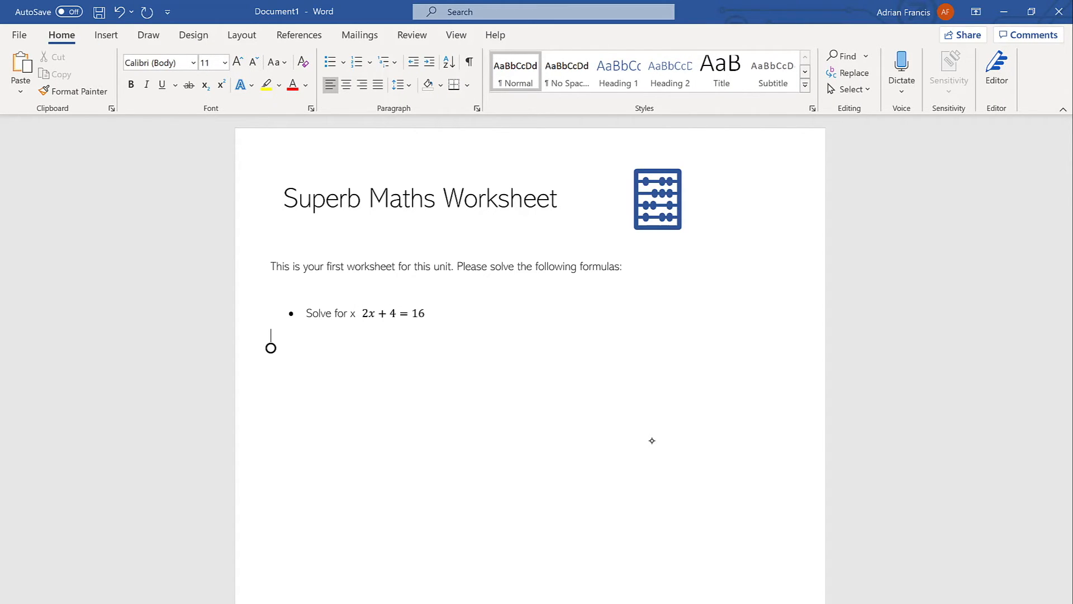